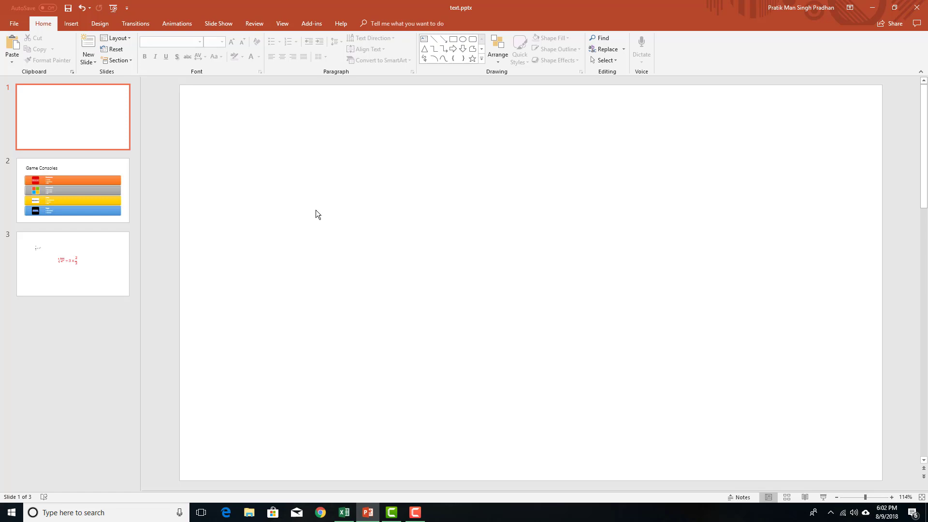
{"action": "mouse_move", "coordinate": [296, 202]}
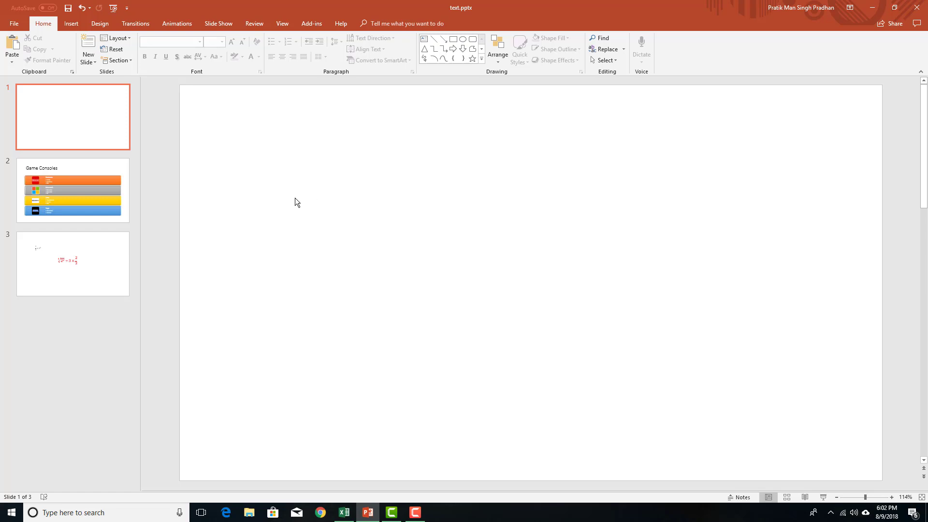
{"action": "mouse_move", "coordinate": [298, 200]}
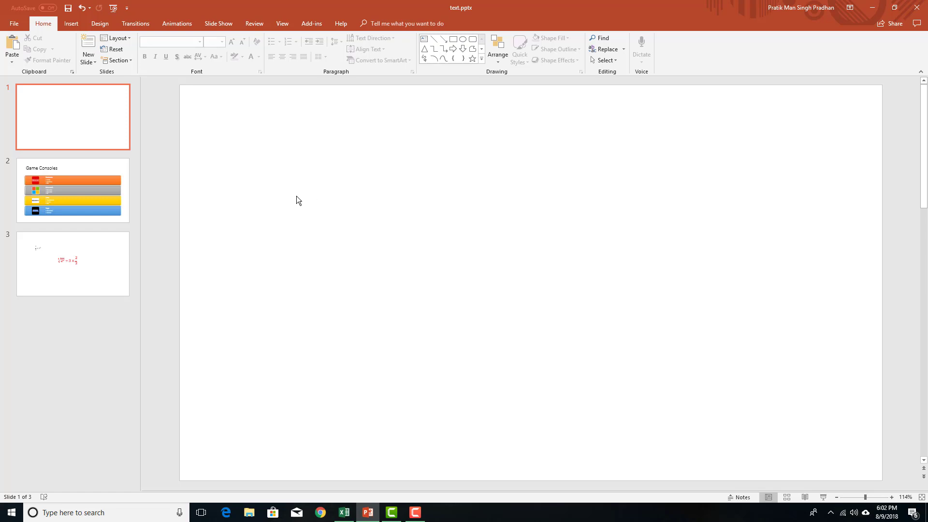
Insert the Rec010.mp3 recording from the computer onto slide 1 as audio
{"action": "left_click", "coordinate": [70, 24]}
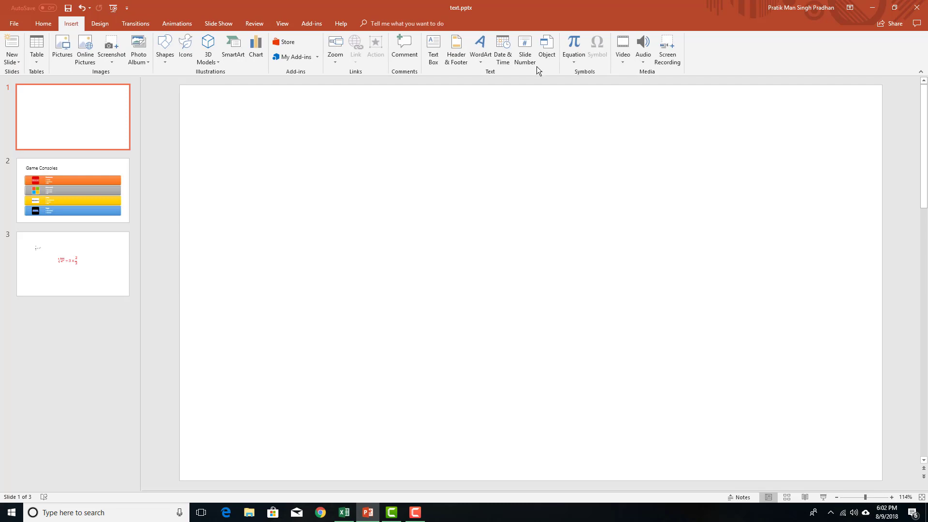
{"action": "left_click", "coordinate": [642, 50]}
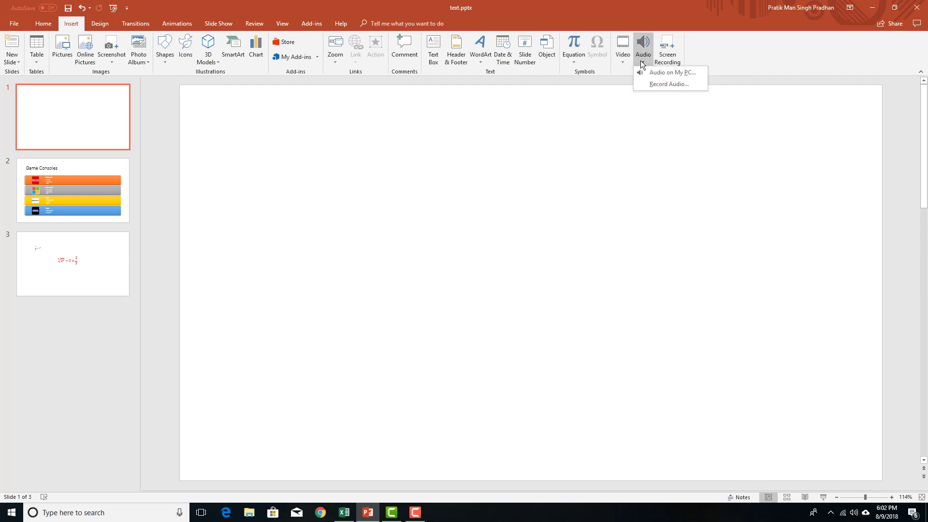
{"action": "mouse_move", "coordinate": [662, 72]}
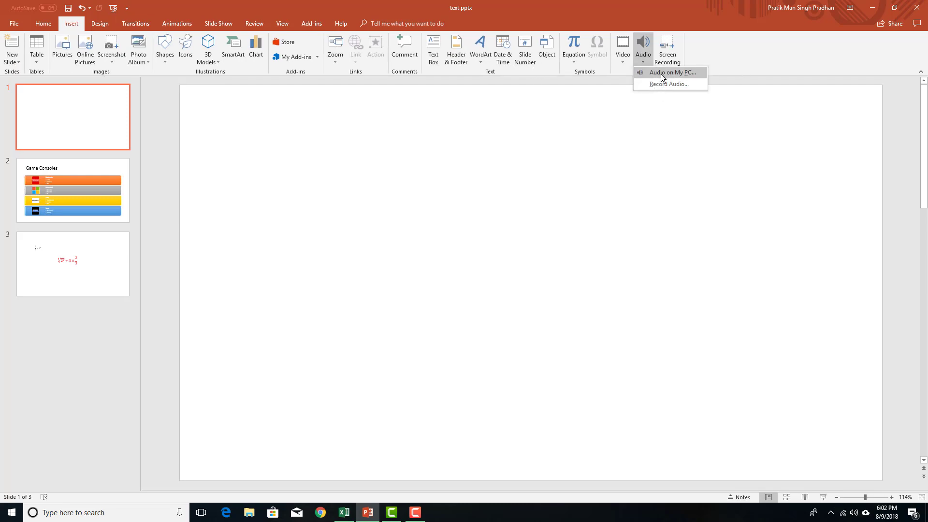
{"action": "mouse_move", "coordinate": [672, 72]}
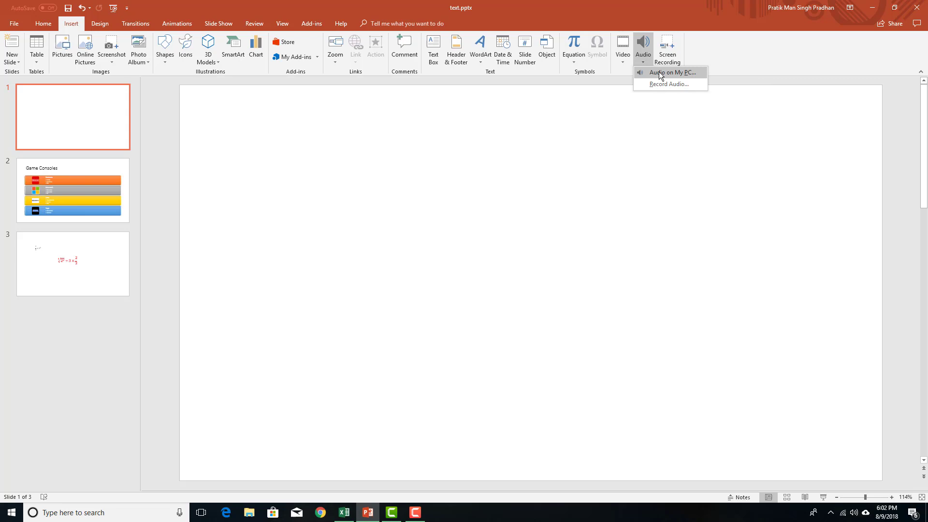
{"action": "left_click", "coordinate": [670, 72]}
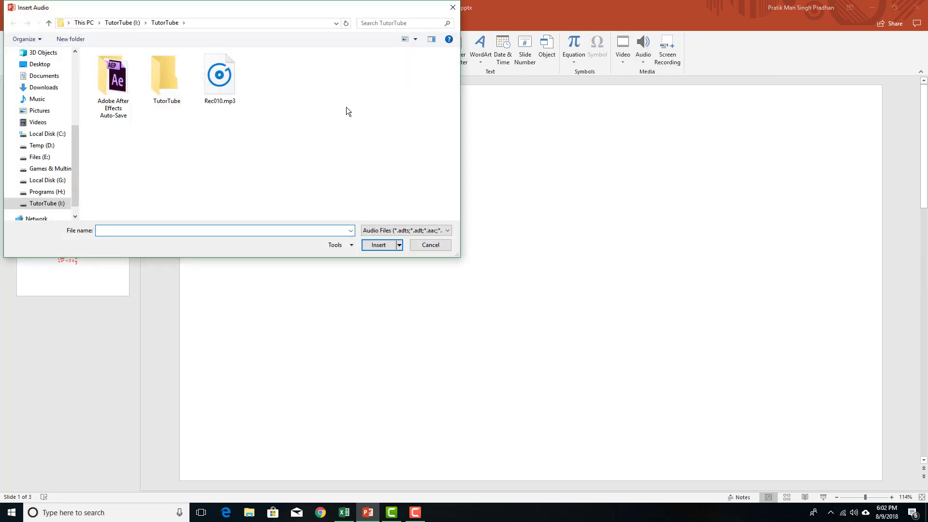
{"action": "left_click", "coordinate": [219, 74]}
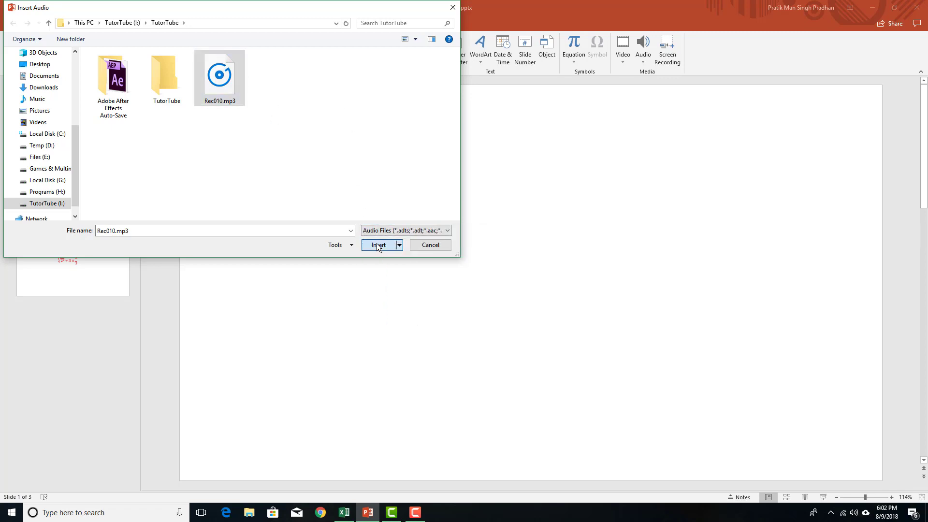
{"action": "left_click", "coordinate": [379, 245]}
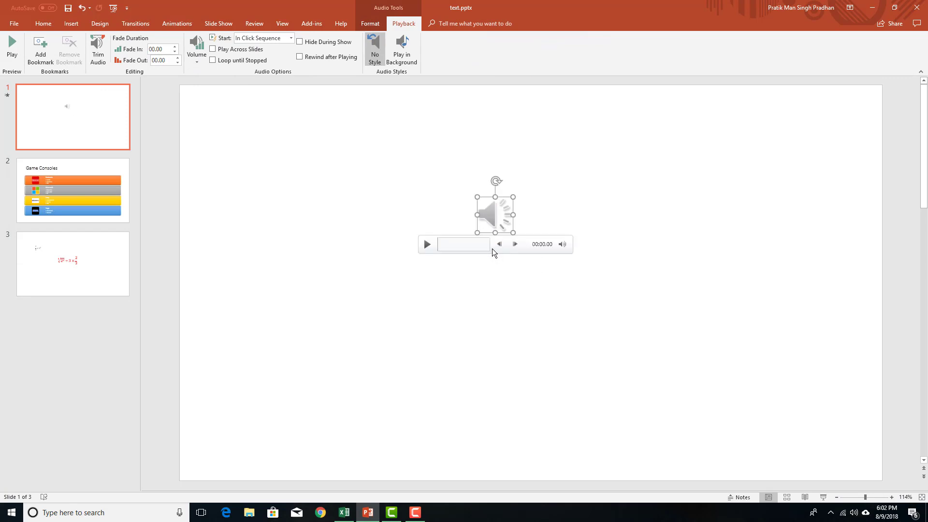
{"action": "mouse_move", "coordinate": [427, 244]}
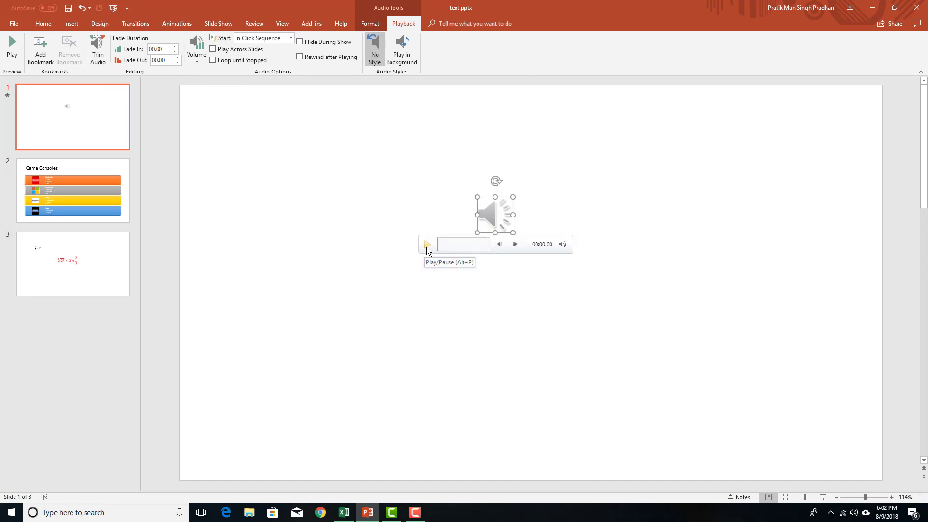
Preview the Rec010.mp3 clip, pause it, and drag the playhead to a later point
{"action": "left_click", "coordinate": [427, 243]}
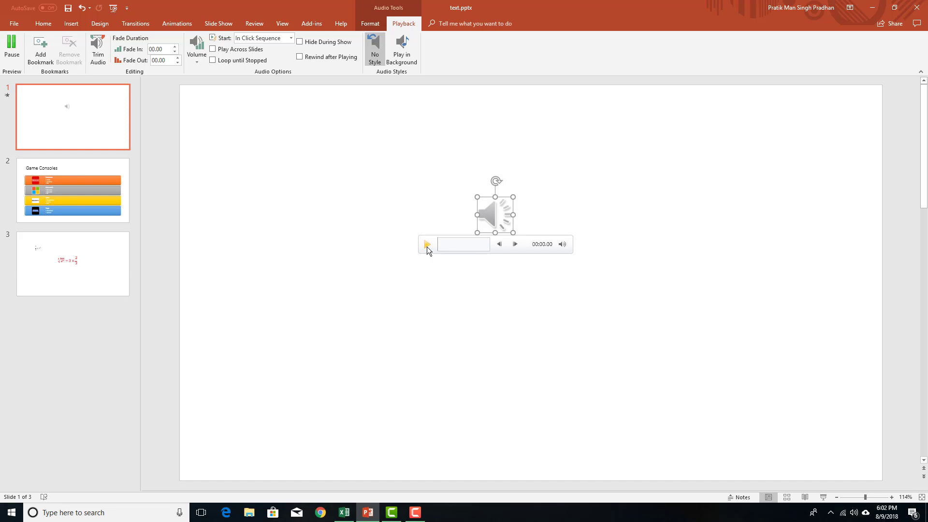
{"action": "left_click", "coordinate": [427, 244]}
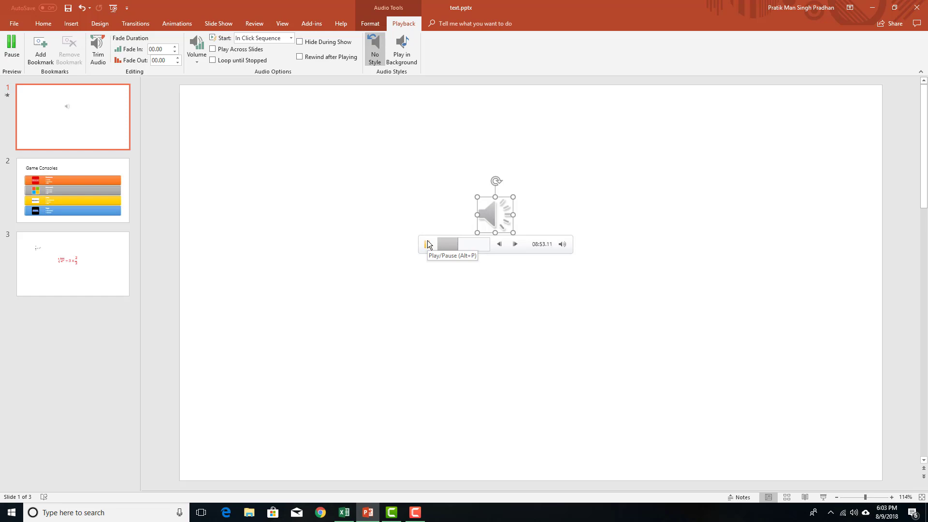
{"action": "left_click", "coordinate": [426, 244]}
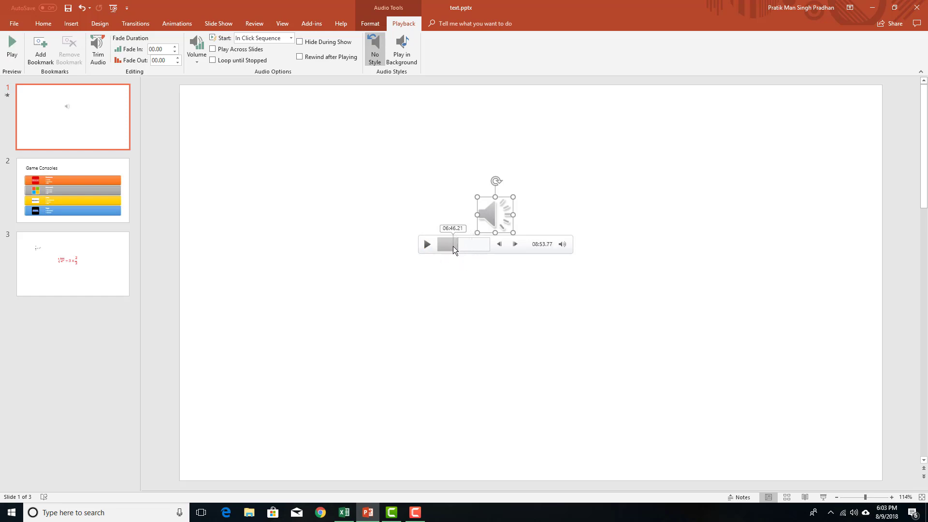
{"action": "left_click_drag", "start_coordinate": [447, 244], "coordinate": [464, 244]}
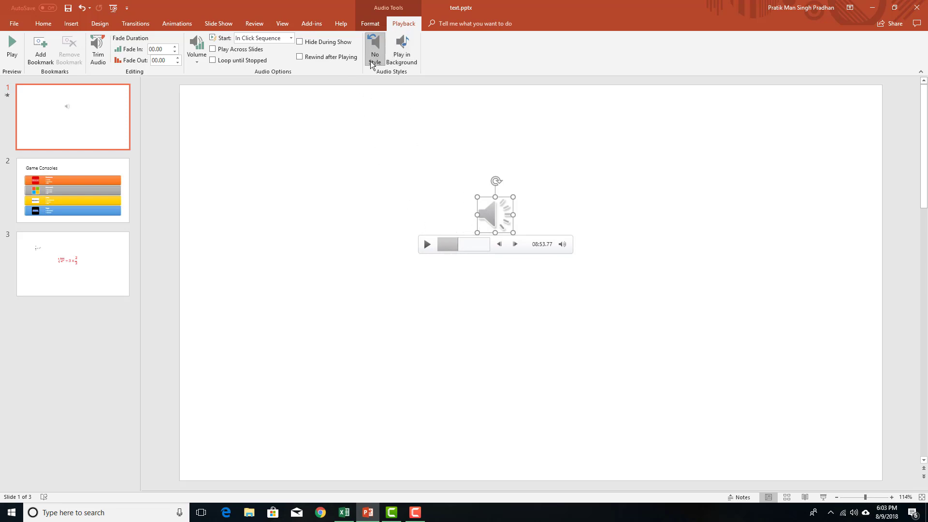
{"action": "left_click", "coordinate": [42, 24]}
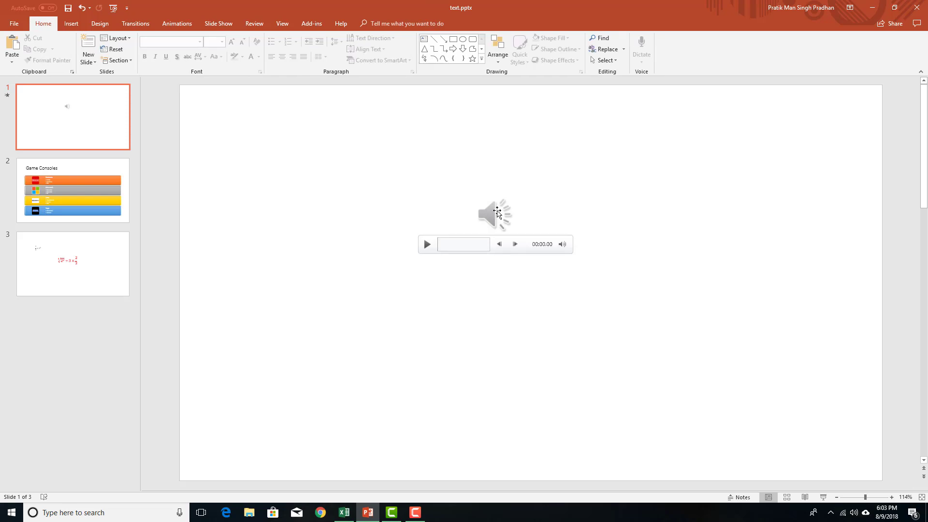
{"action": "left_click", "coordinate": [495, 214]}
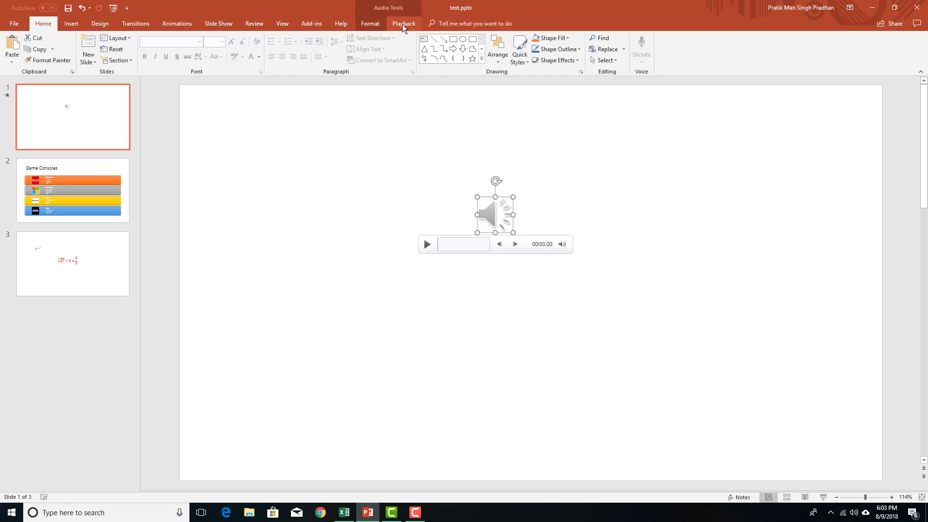
{"action": "left_click", "coordinate": [369, 23]}
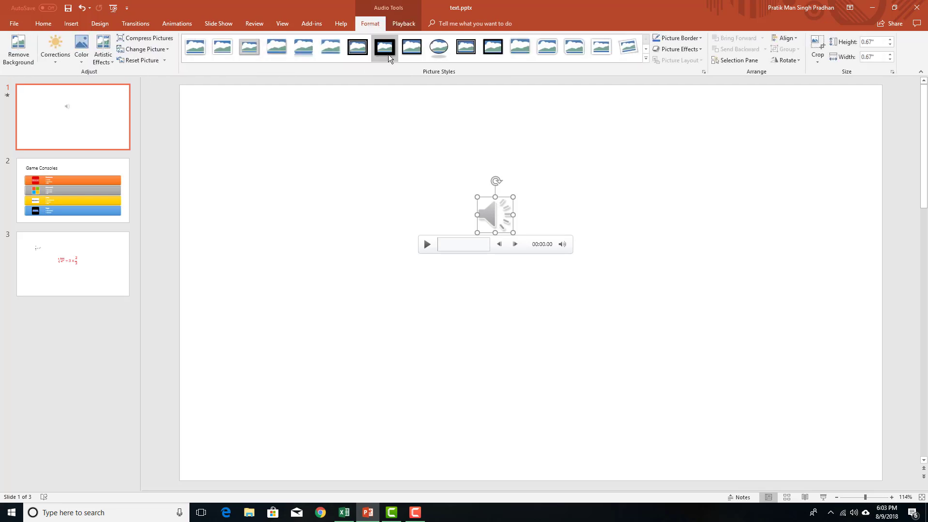
{"action": "left_click", "coordinate": [357, 46]}
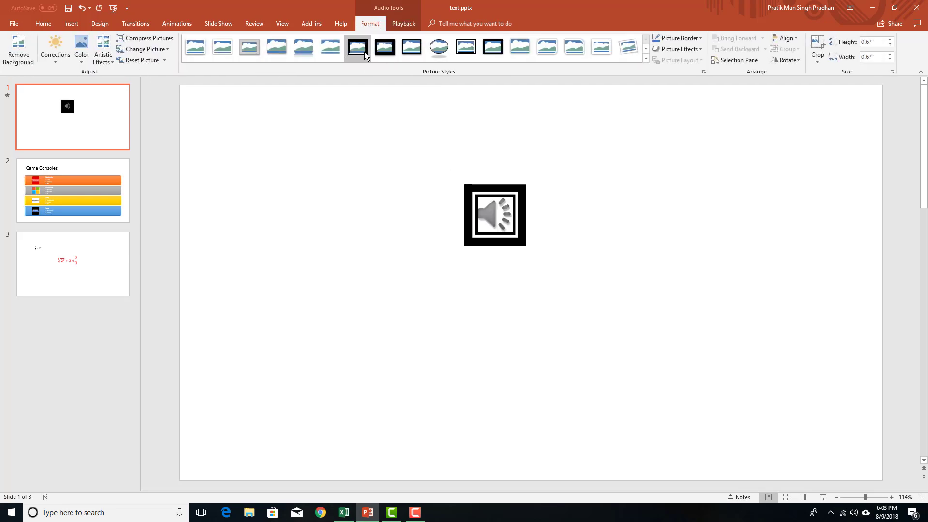
{"action": "left_click", "coordinate": [547, 47]}
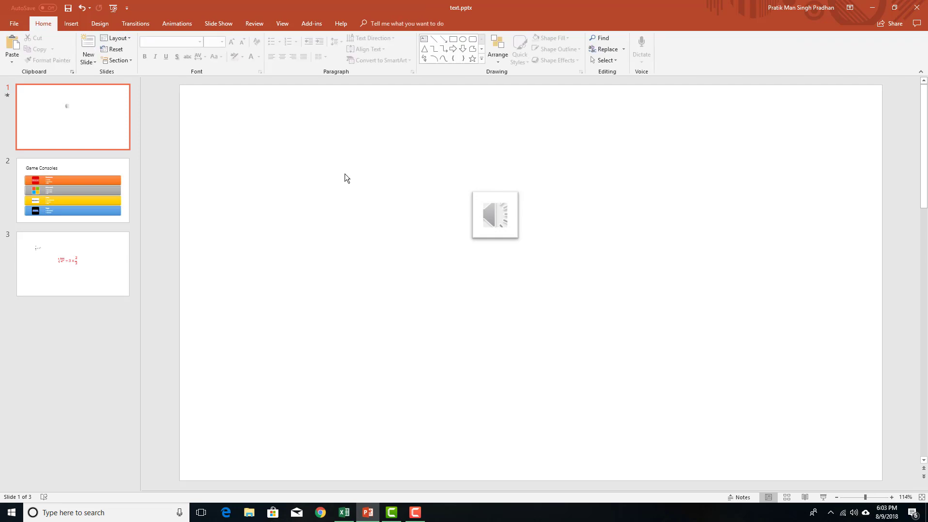
{"action": "key", "text": "ctrl+z"}
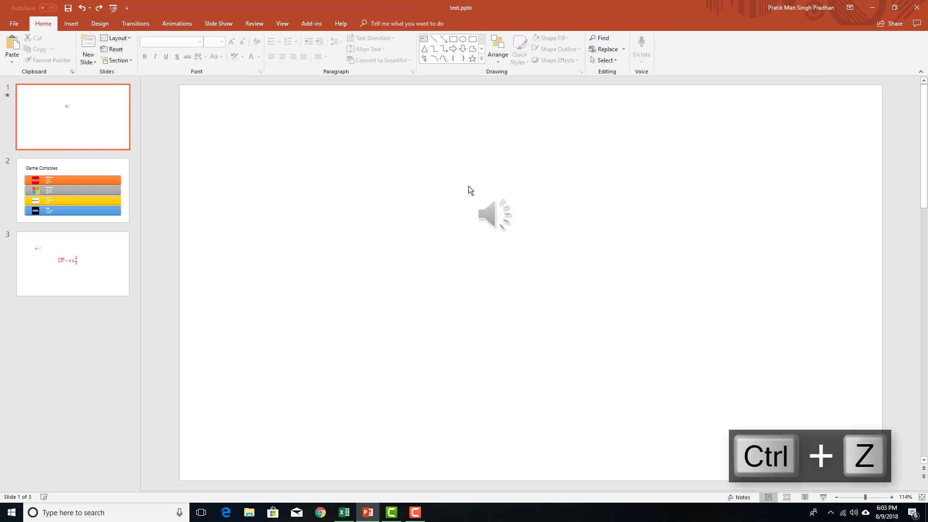
Set the audio icon to Play in Background and start the slide show to test it
{"action": "left_click", "coordinate": [494, 215]}
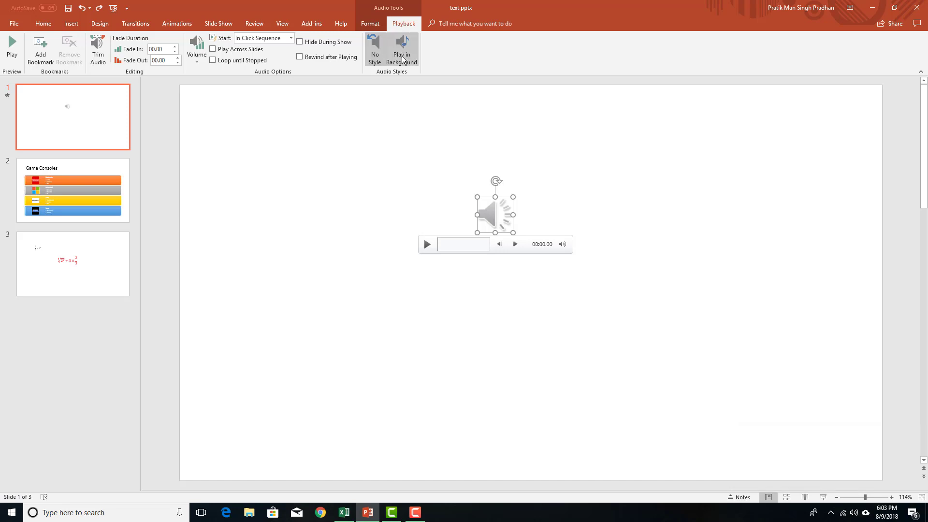
{"action": "left_click", "coordinate": [402, 49]}
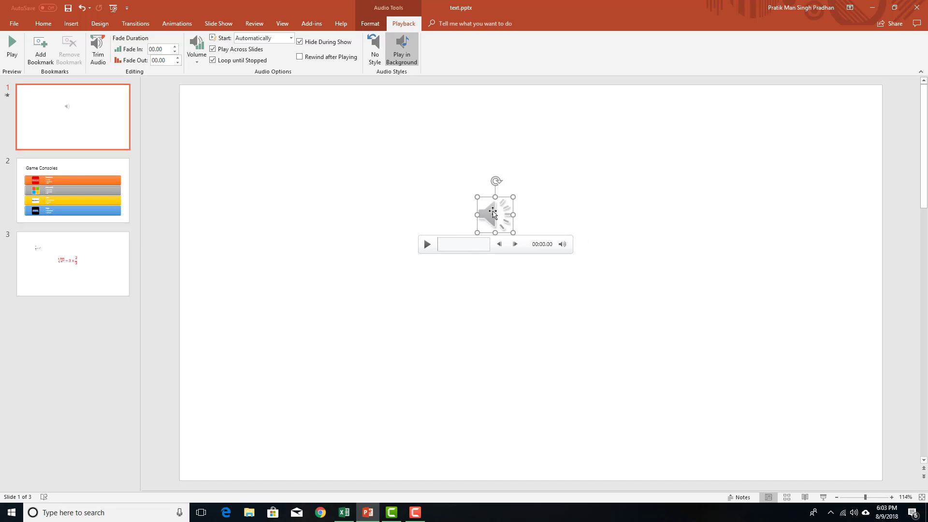
{"action": "left_click", "coordinate": [43, 23]}
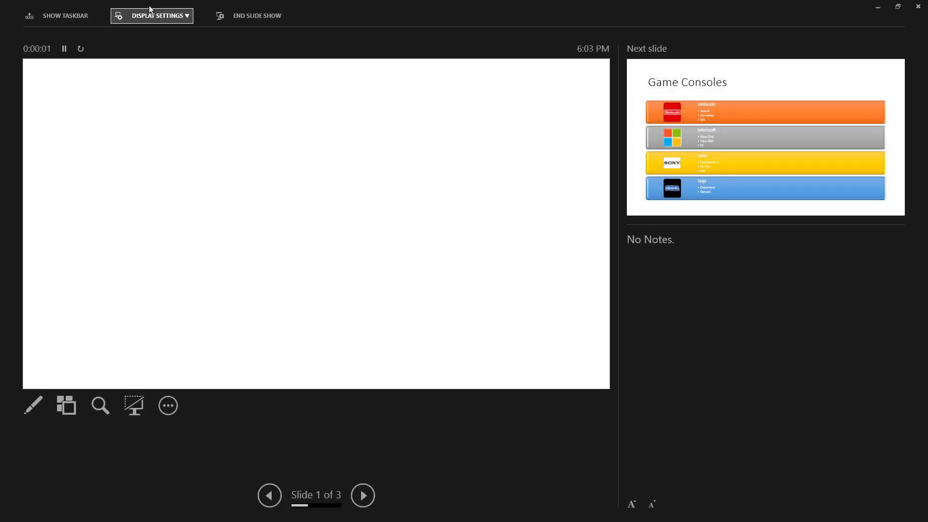
End the slide show to return to editing slide 1
{"action": "left_click", "coordinate": [157, 16]}
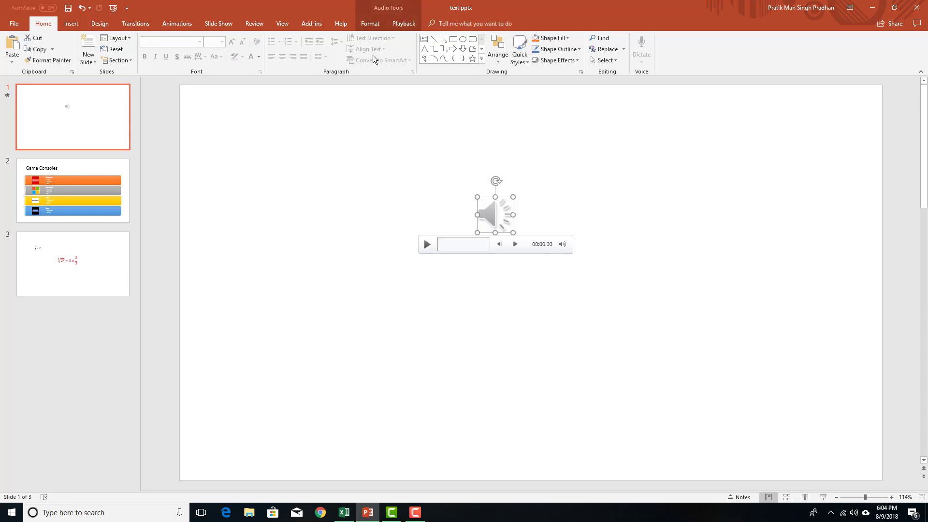
Turn on Play Across Slides for the audio and keep its volume at High
{"action": "left_click", "coordinate": [403, 23]}
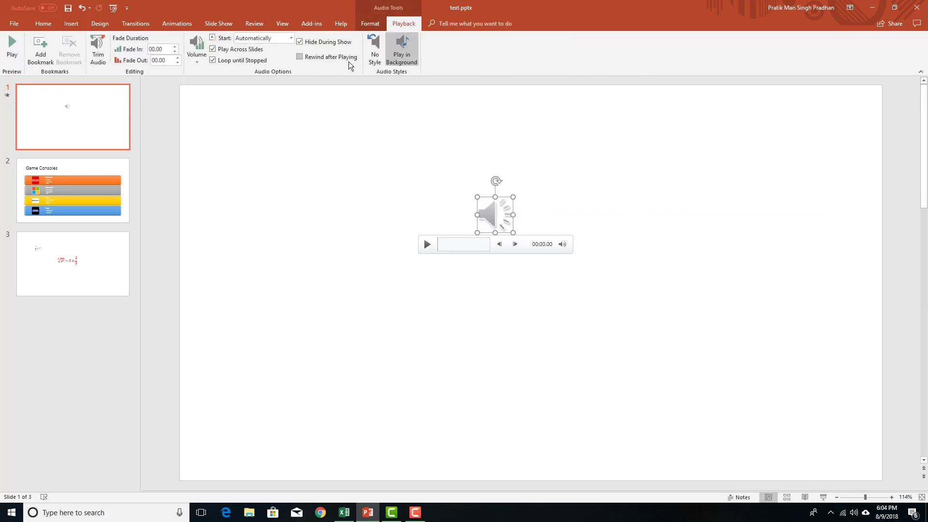
{"action": "left_click", "coordinate": [300, 42]}
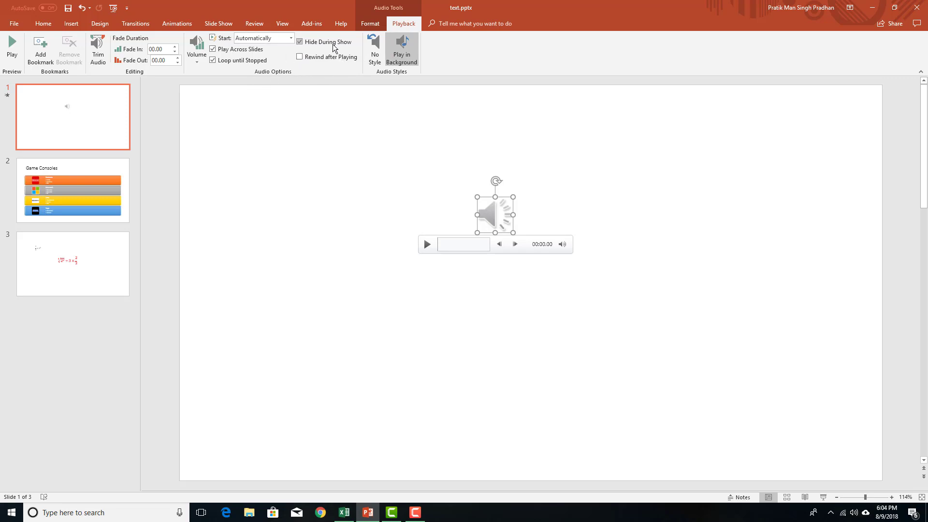
{"action": "mouse_move", "coordinate": [326, 42]}
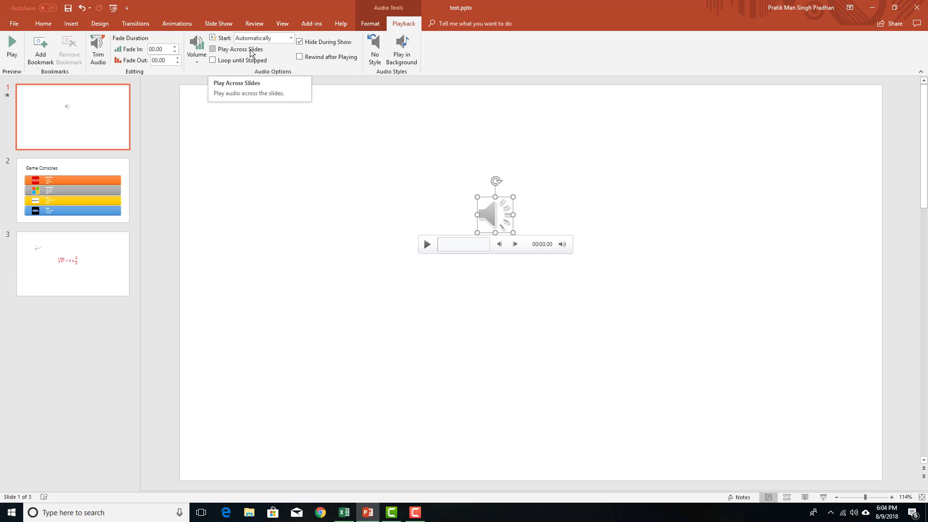
{"action": "left_click", "coordinate": [212, 50]}
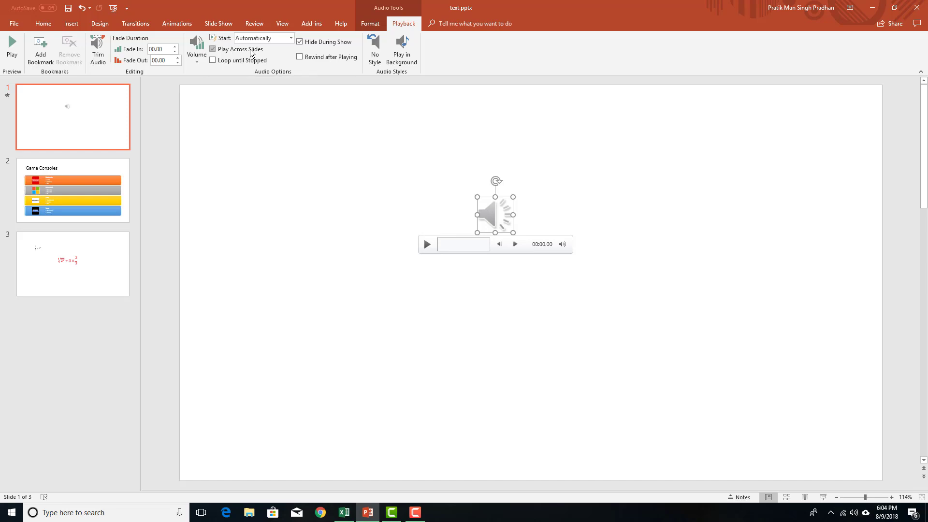
{"action": "left_click", "coordinate": [197, 50]}
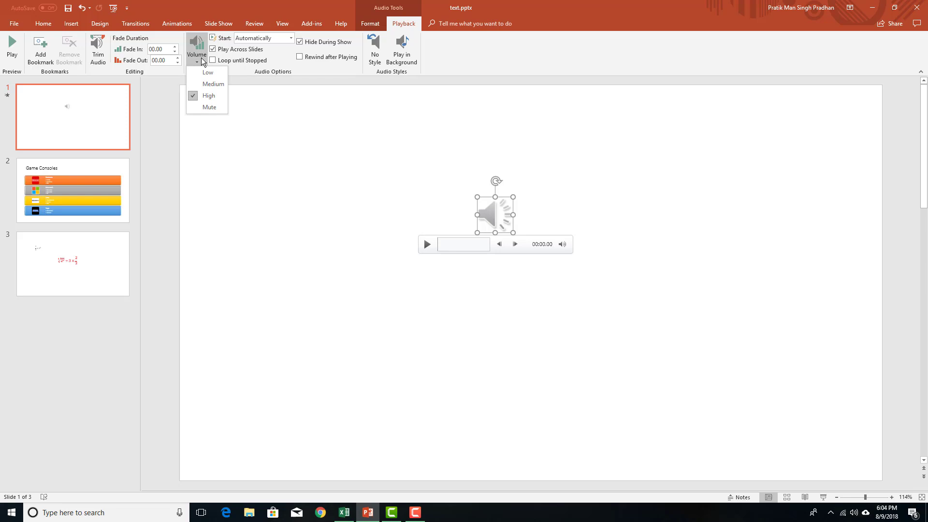
{"action": "left_click", "coordinate": [196, 55]}
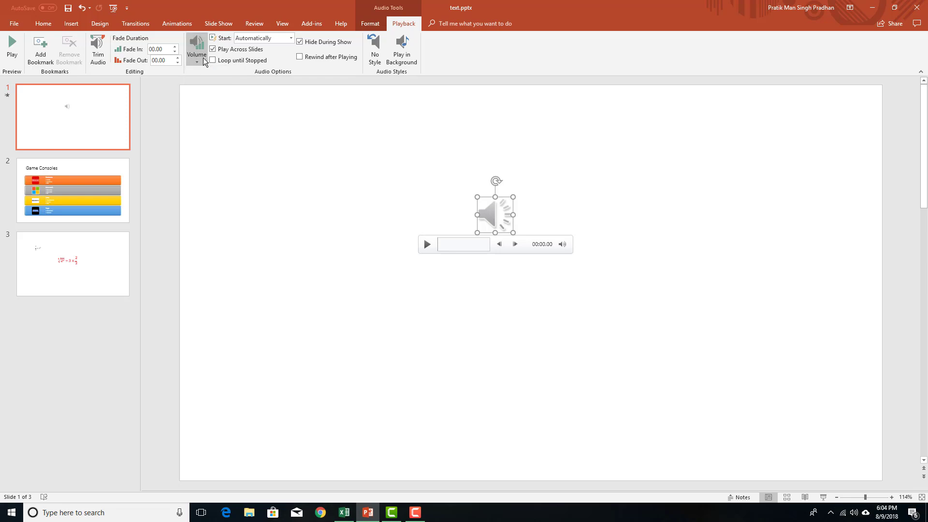
{"action": "left_click", "coordinate": [290, 38]}
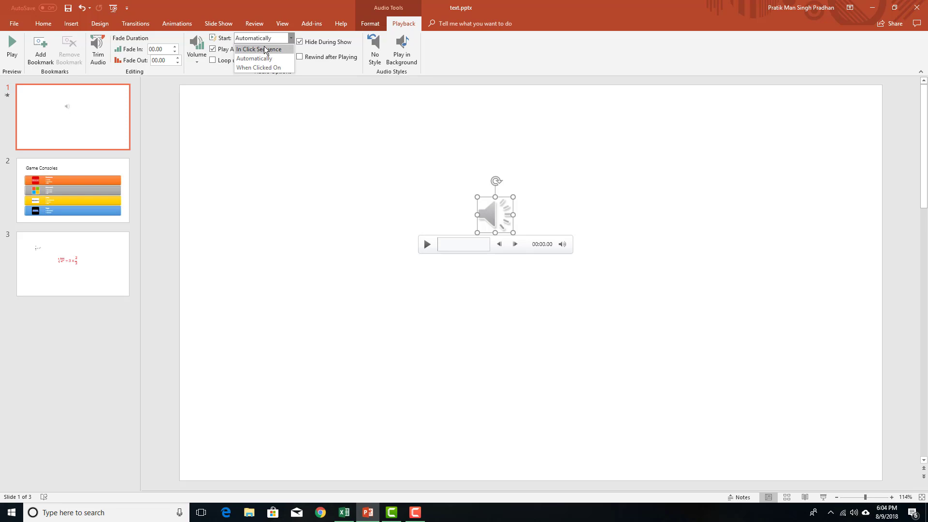
Set the audio to start When Clicked On and stop it playing across slides
{"action": "left_click", "coordinate": [255, 49]}
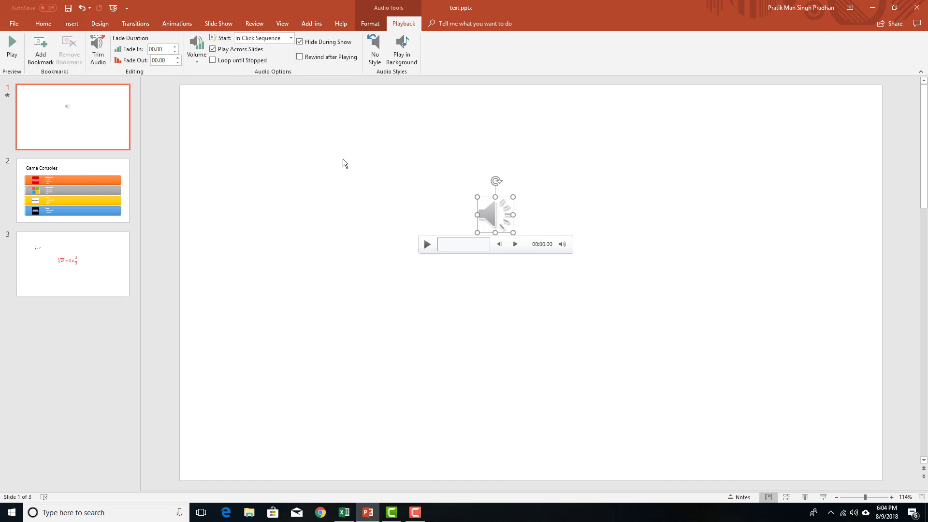
{"action": "left_click", "coordinate": [43, 23]}
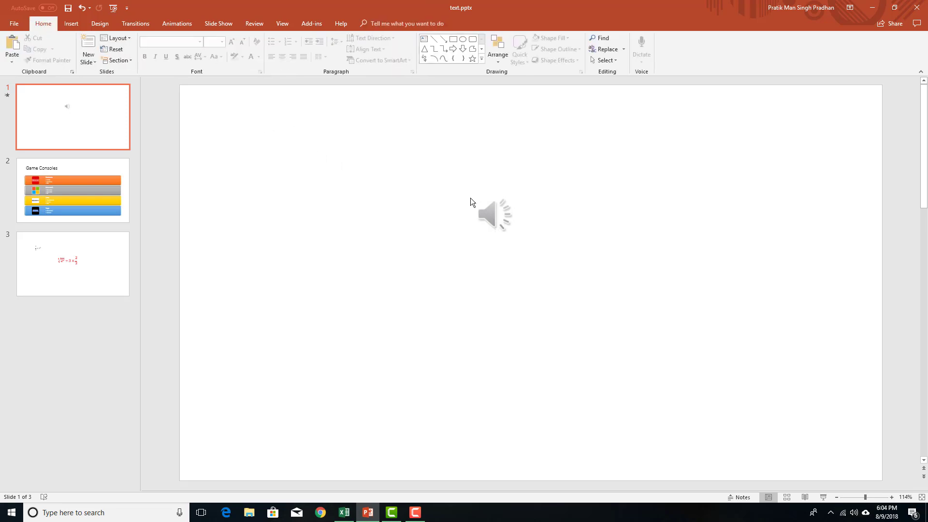
{"action": "left_click", "coordinate": [494, 214]}
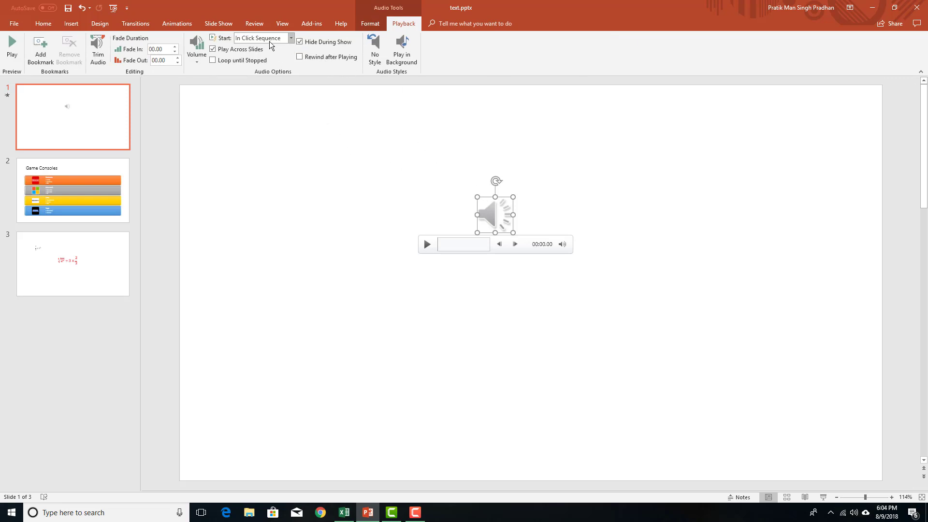
{"action": "left_click", "coordinate": [262, 38]}
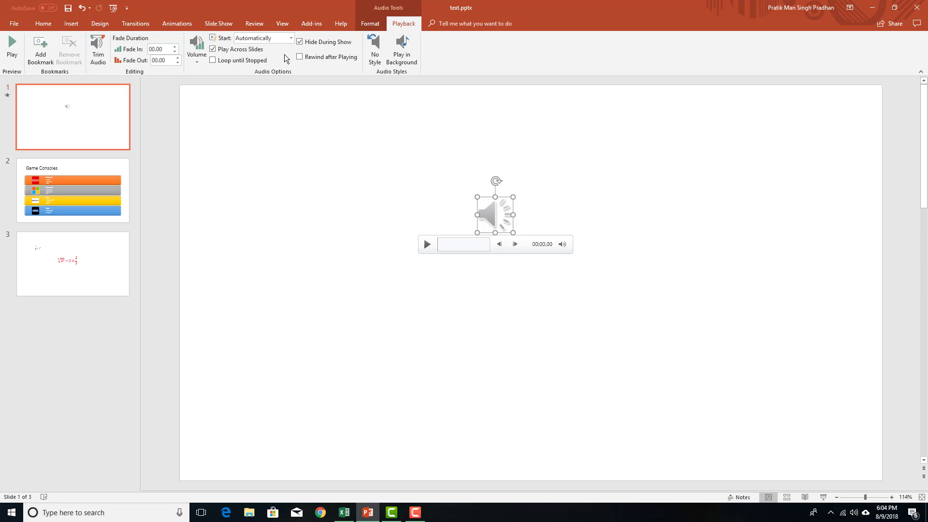
{"action": "left_click", "coordinate": [263, 38]}
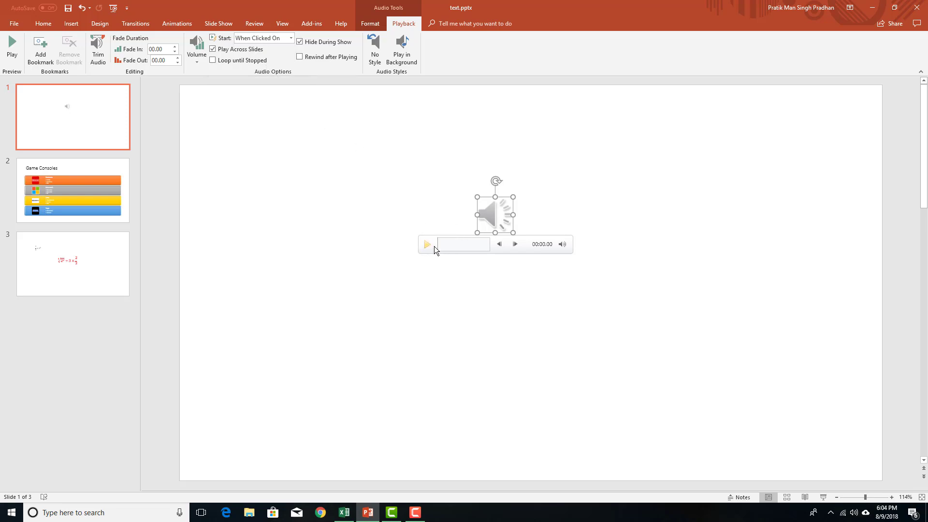
{"action": "left_click", "coordinate": [370, 24]}
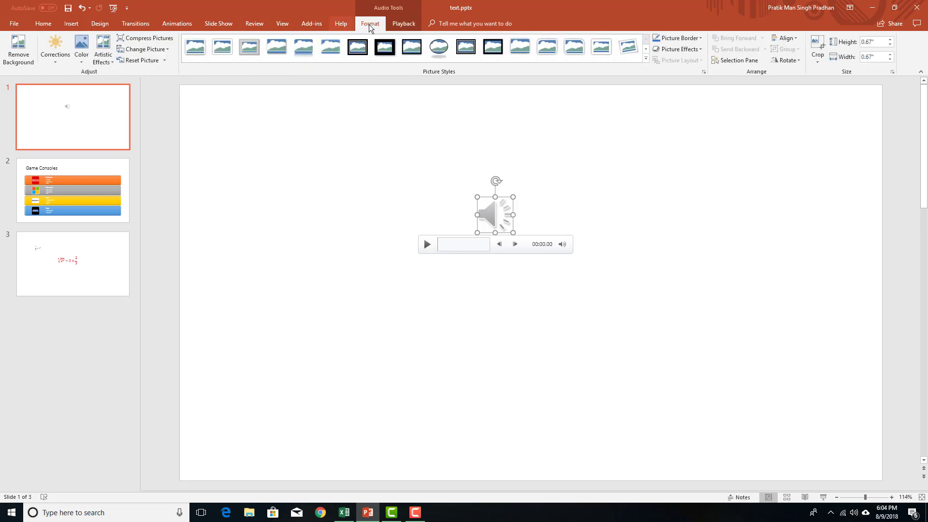
{"action": "left_click", "coordinate": [403, 24]}
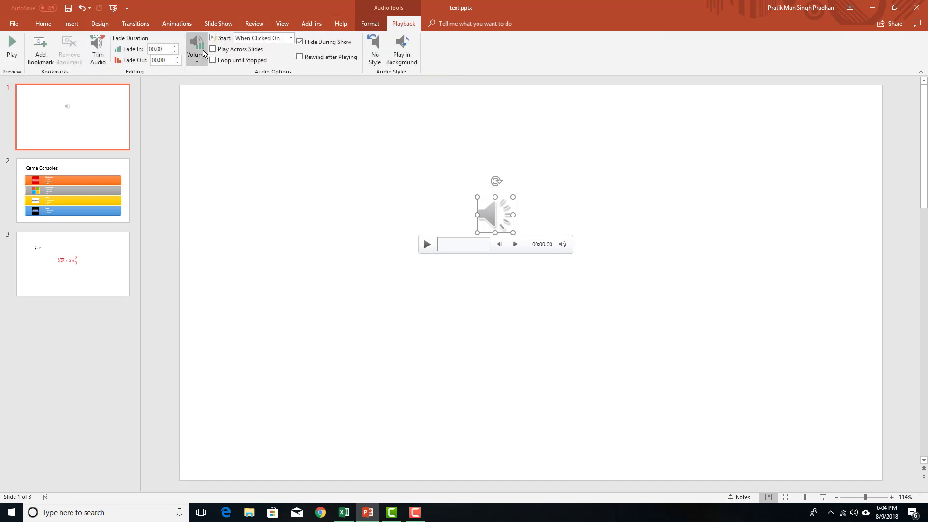
{"action": "mouse_move", "coordinate": [157, 49]}
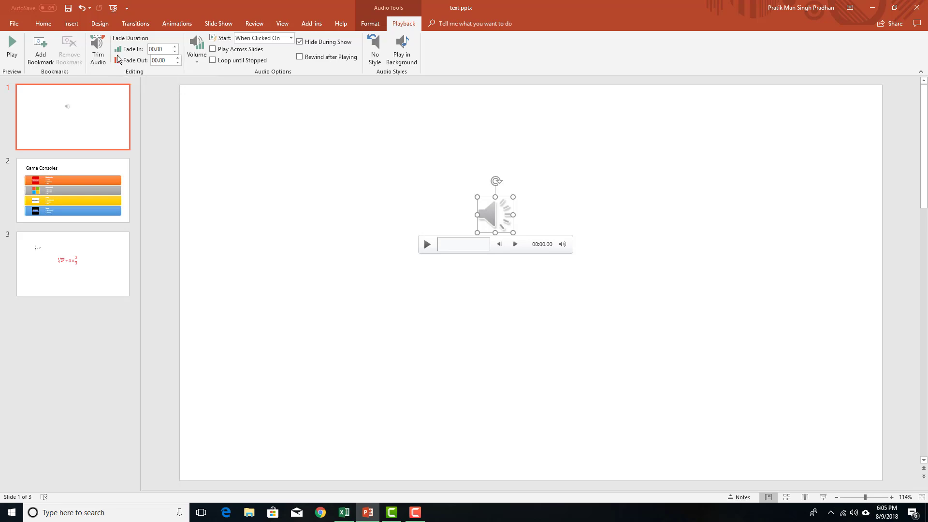
Trim the audio to run from 03:23.752 to 07:00.474, preview, and confirm
{"action": "left_click", "coordinate": [98, 48]}
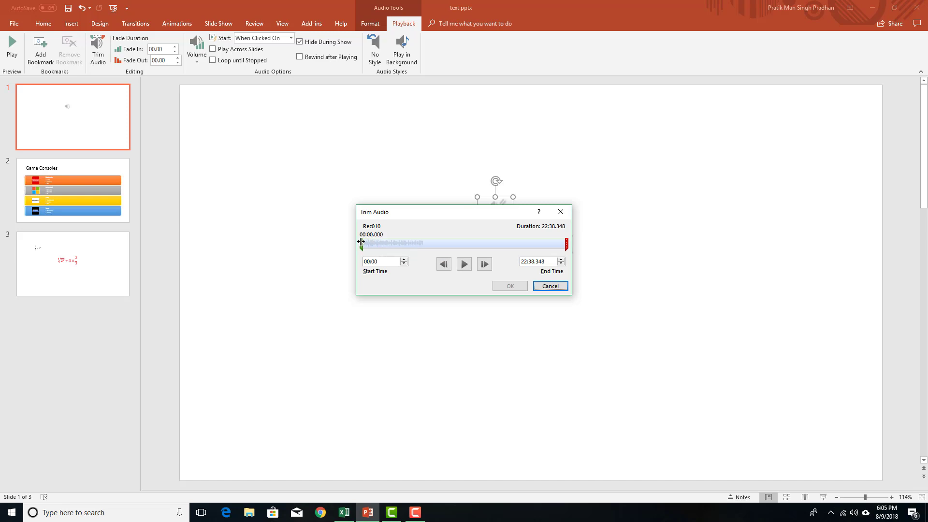
{"action": "left_click_drag", "start_coordinate": [361, 247], "coordinate": [393, 243]}
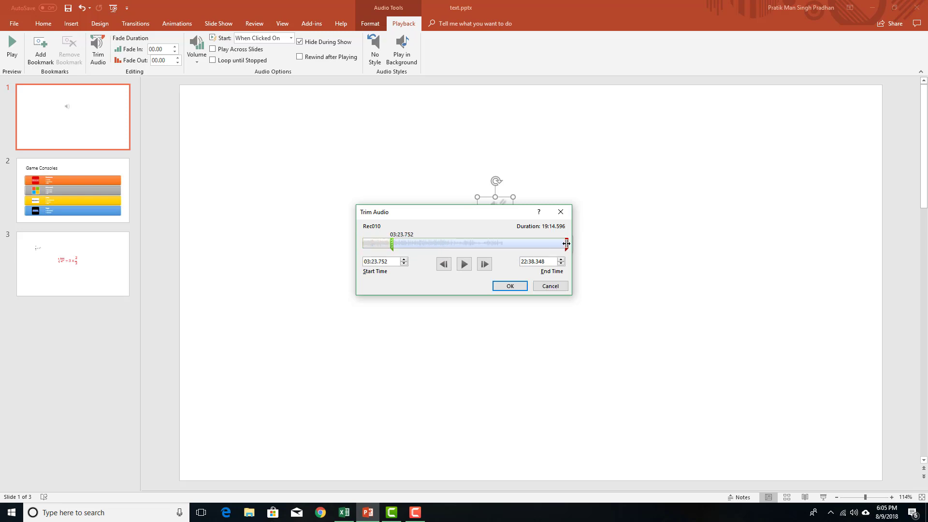
{"action": "left_click_drag", "start_coordinate": [566, 243], "coordinate": [426, 243]}
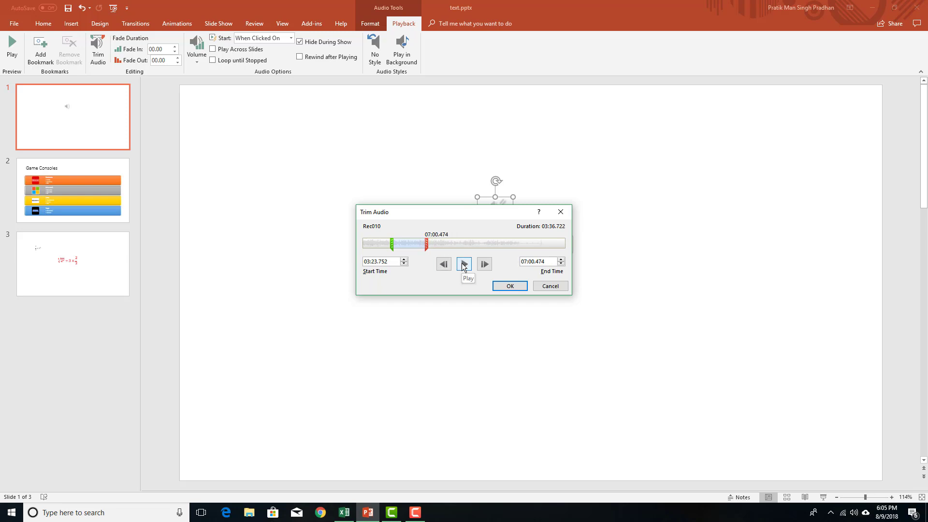
{"action": "left_click", "coordinate": [464, 264]}
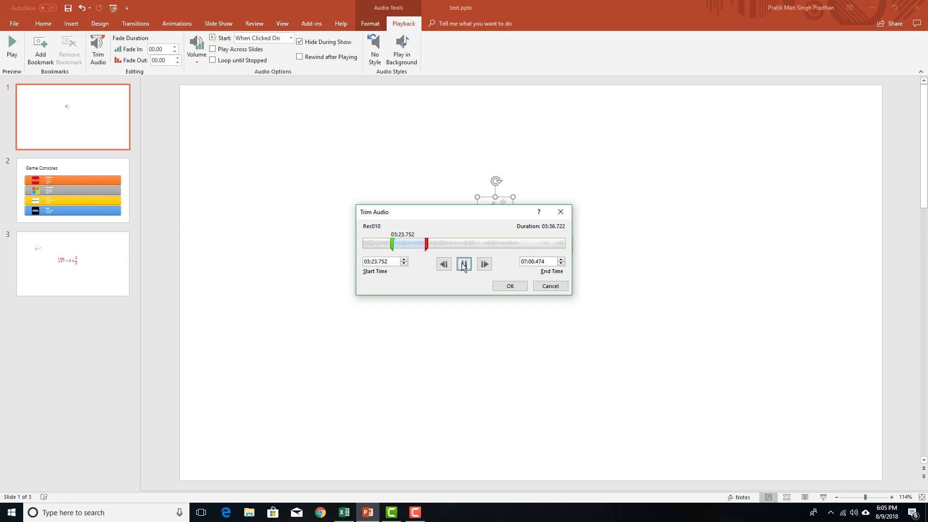
{"action": "left_click", "coordinate": [464, 264]}
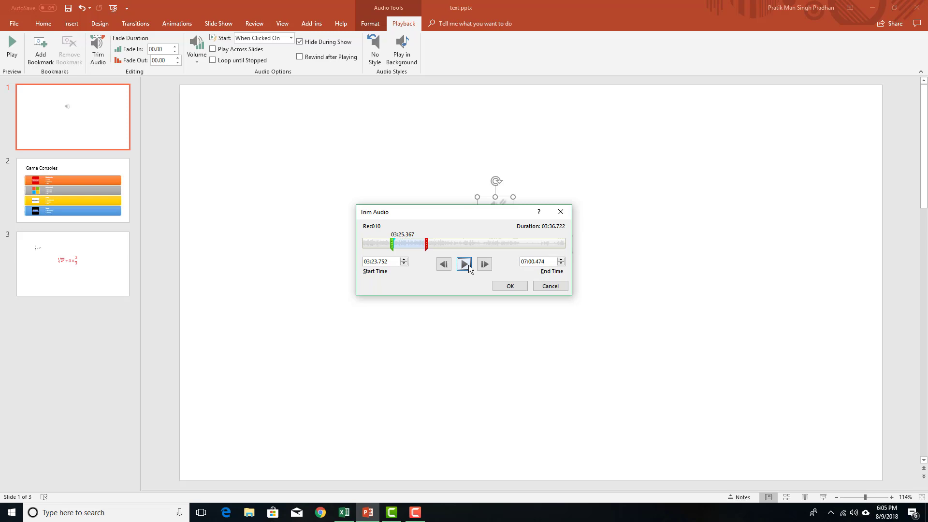
{"action": "left_click", "coordinate": [508, 285]}
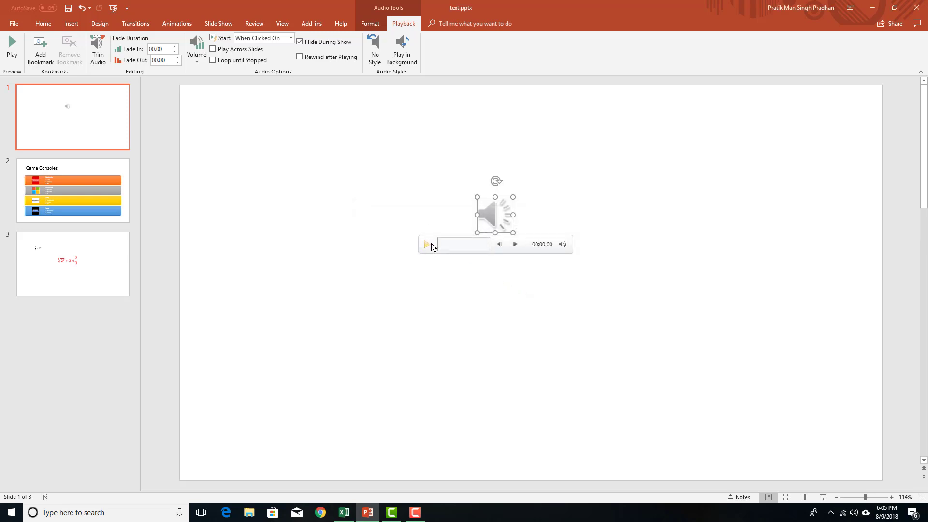
Apply an 08.25 fade-in to the audio, preview it, then deselect the icon
{"action": "left_click", "coordinate": [427, 244]}
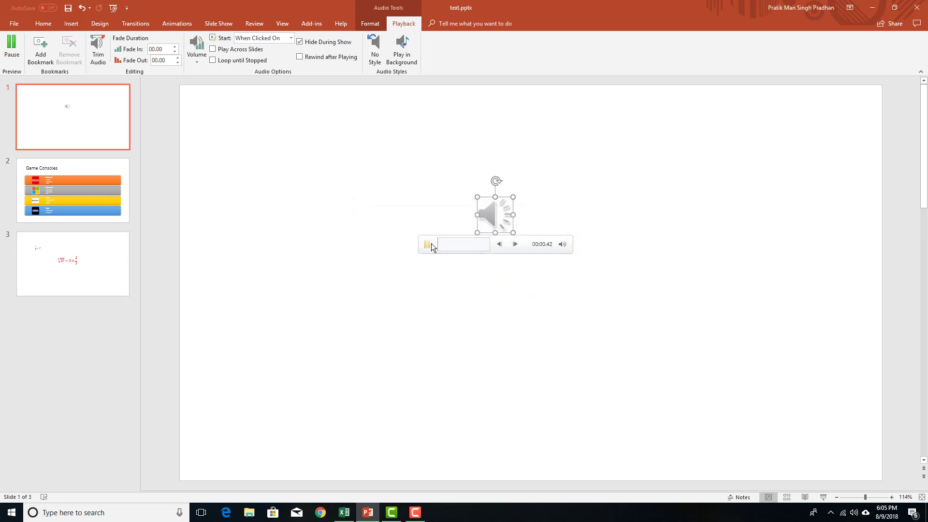
{"action": "left_click", "coordinate": [427, 243]}
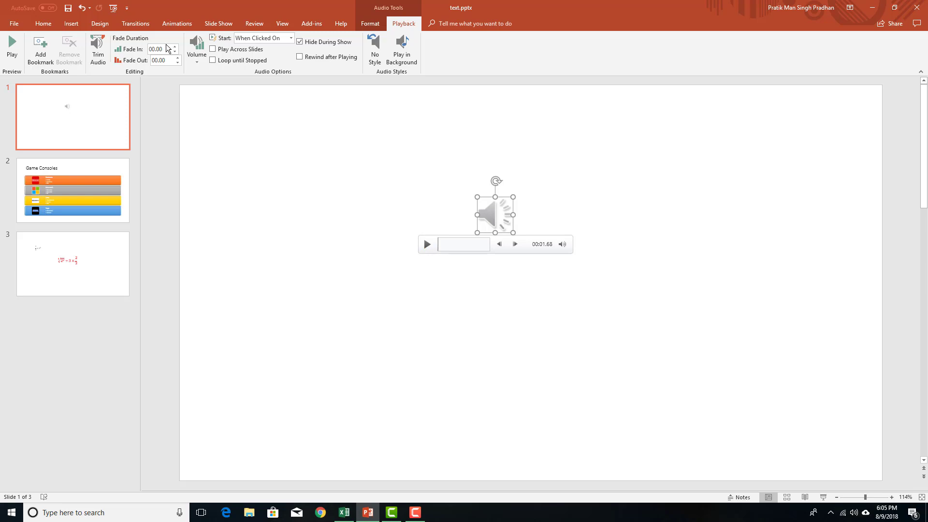
{"action": "left_click", "coordinate": [174, 46]}
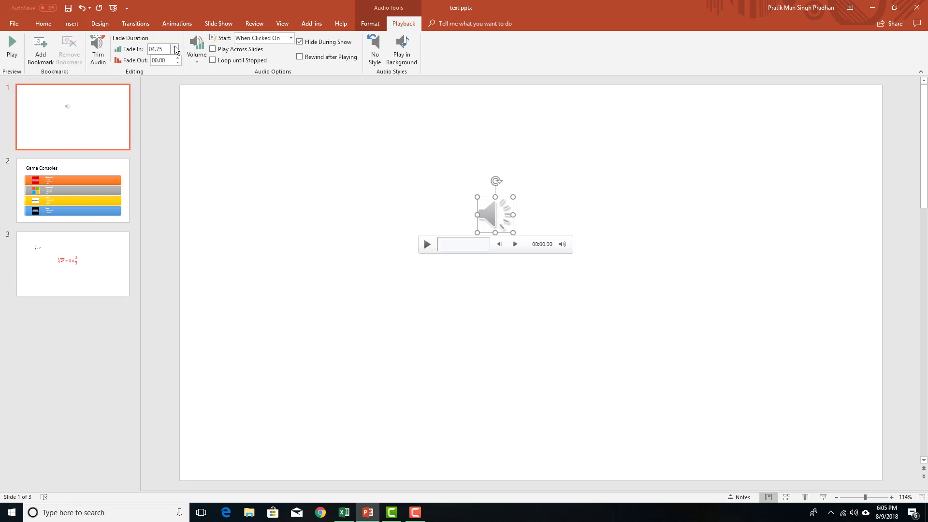
{"action": "left_click", "coordinate": [426, 244]}
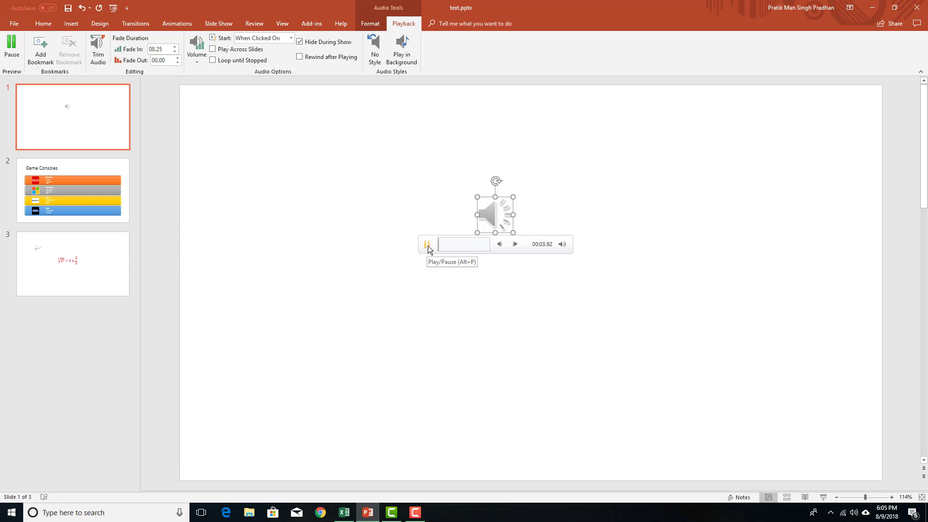
{"action": "left_click", "coordinate": [427, 243]}
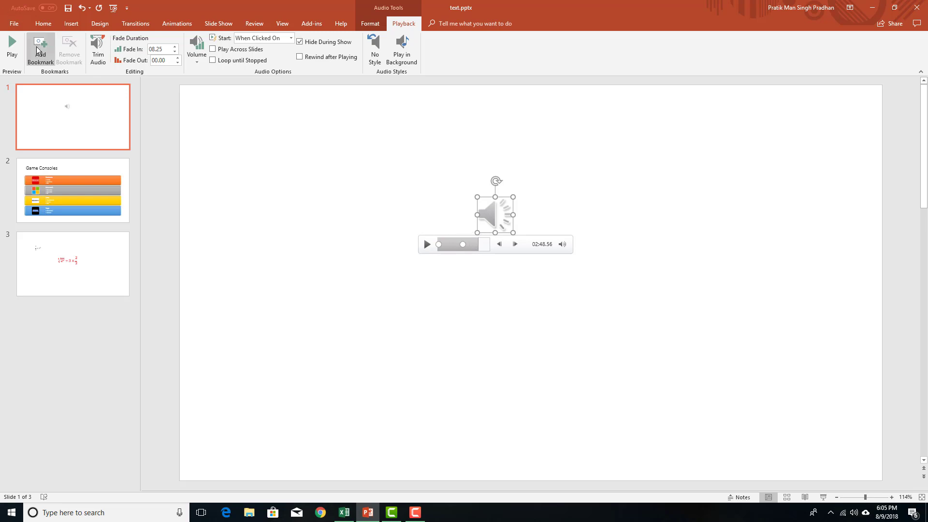
{"action": "left_click", "coordinate": [43, 24]}
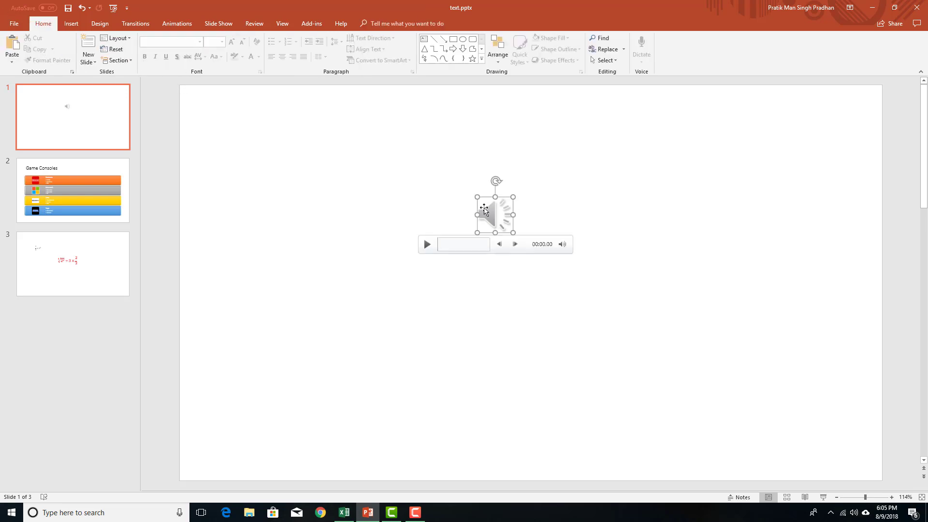
{"action": "left_click", "coordinate": [302, 139]}
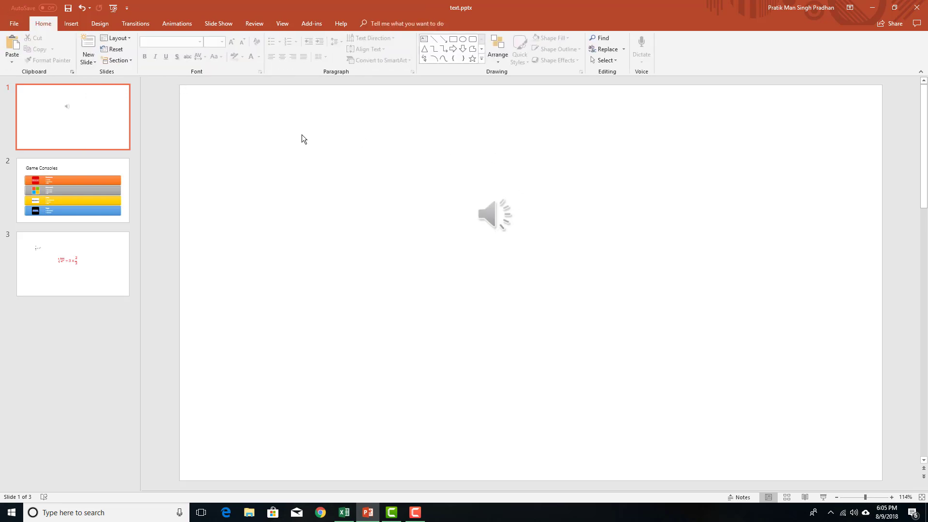